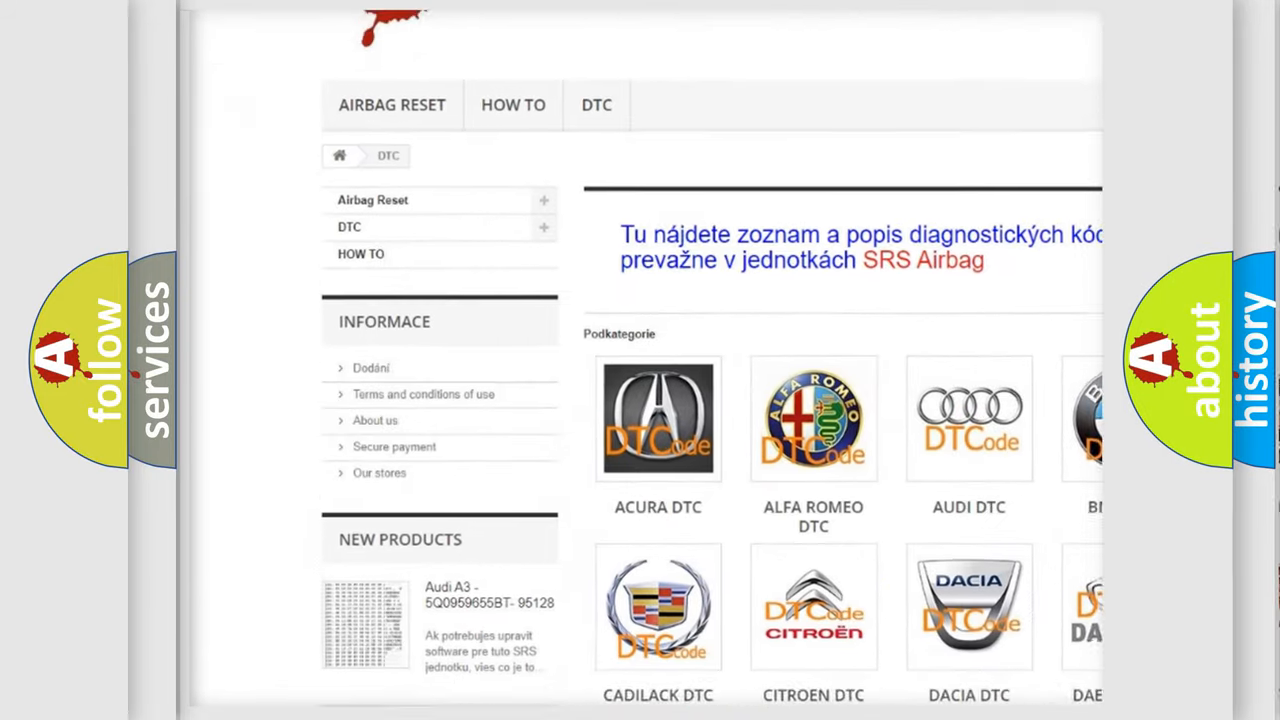
pyautogui.scroll(-3)
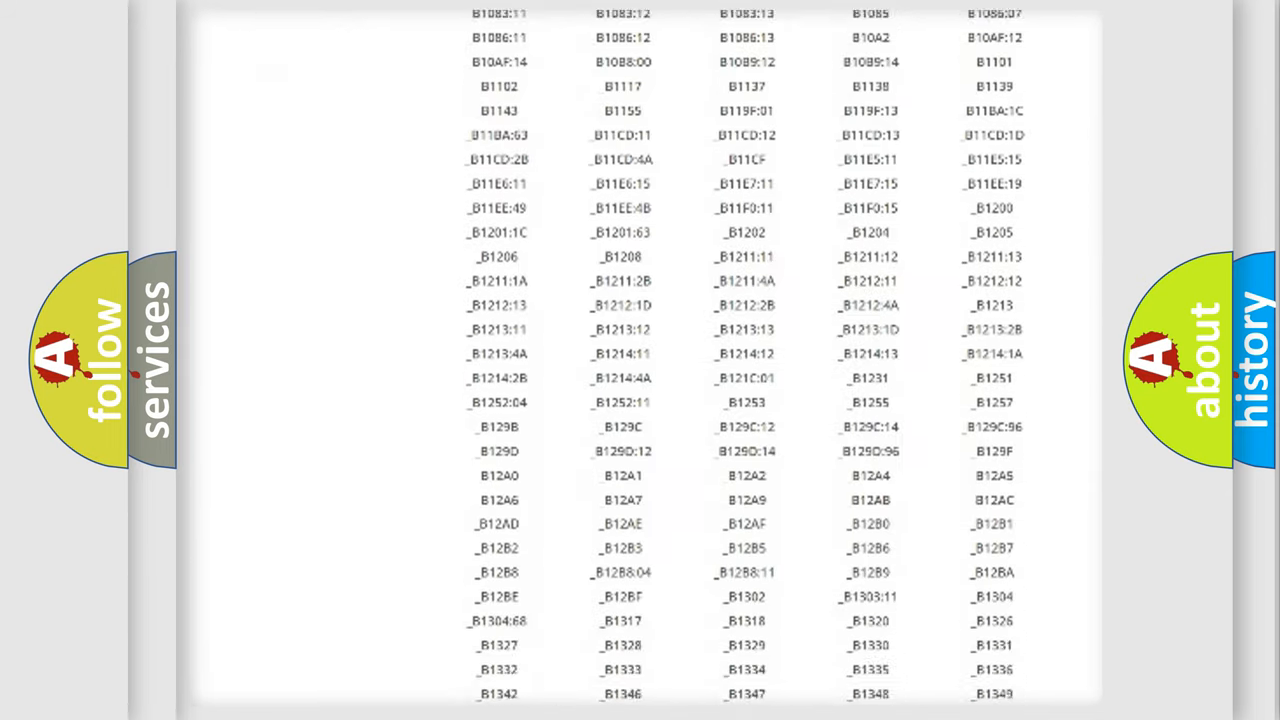
pyautogui.scroll(-3)
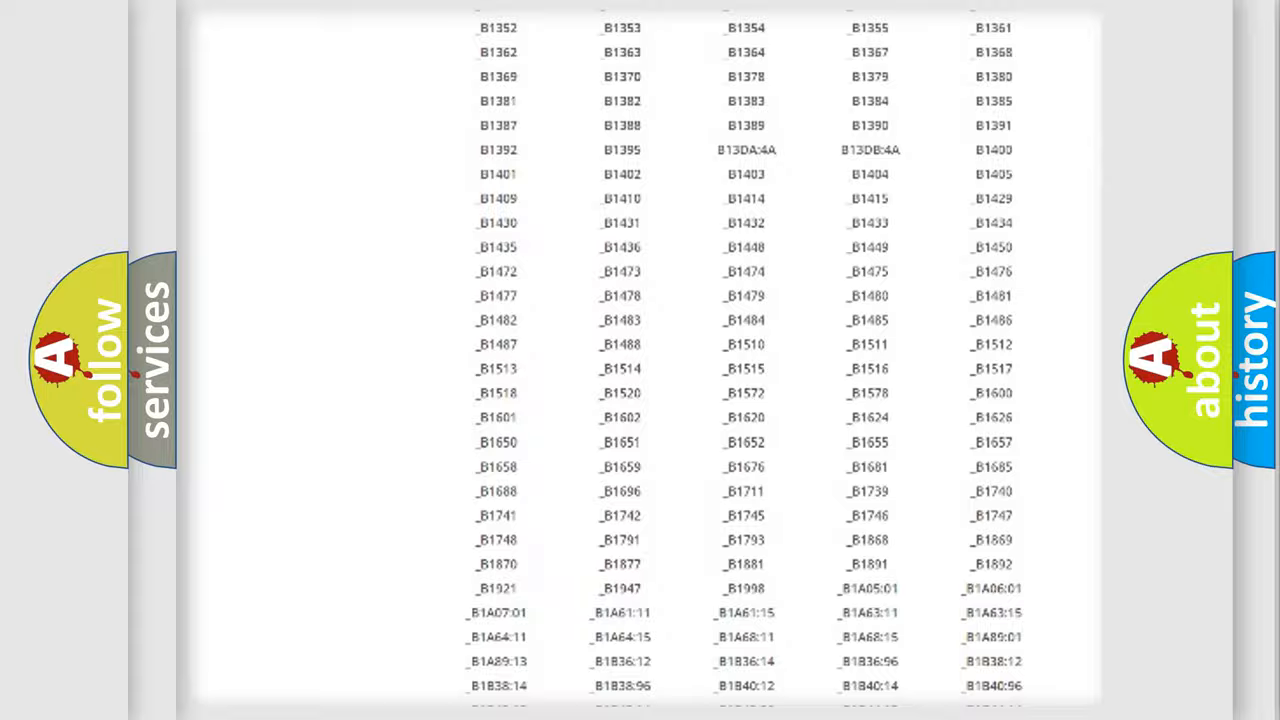